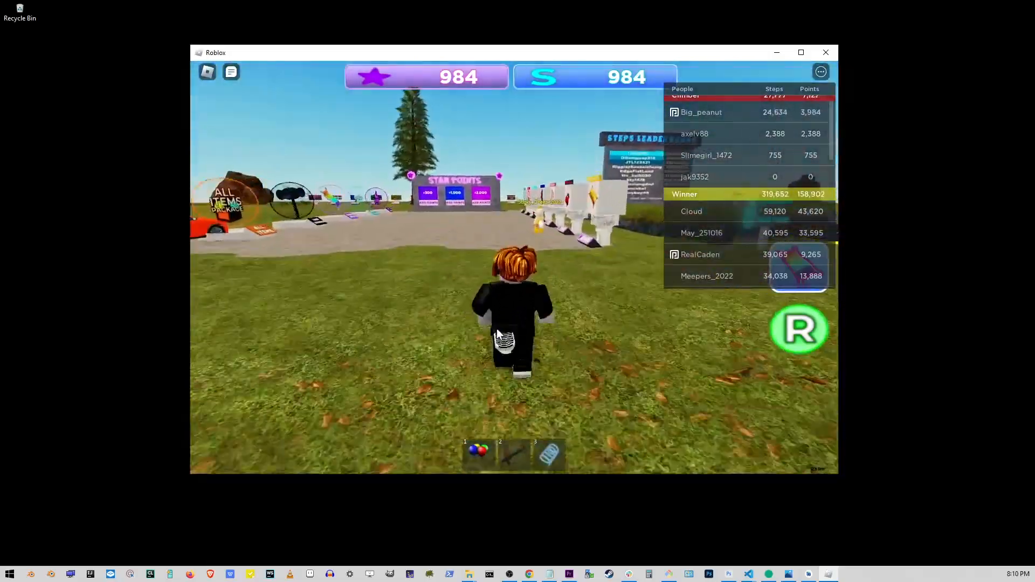
Leave the current Roblox game and close the Roblox app instead of returning home.
{"action": "left_click", "coordinate": [826, 52]}
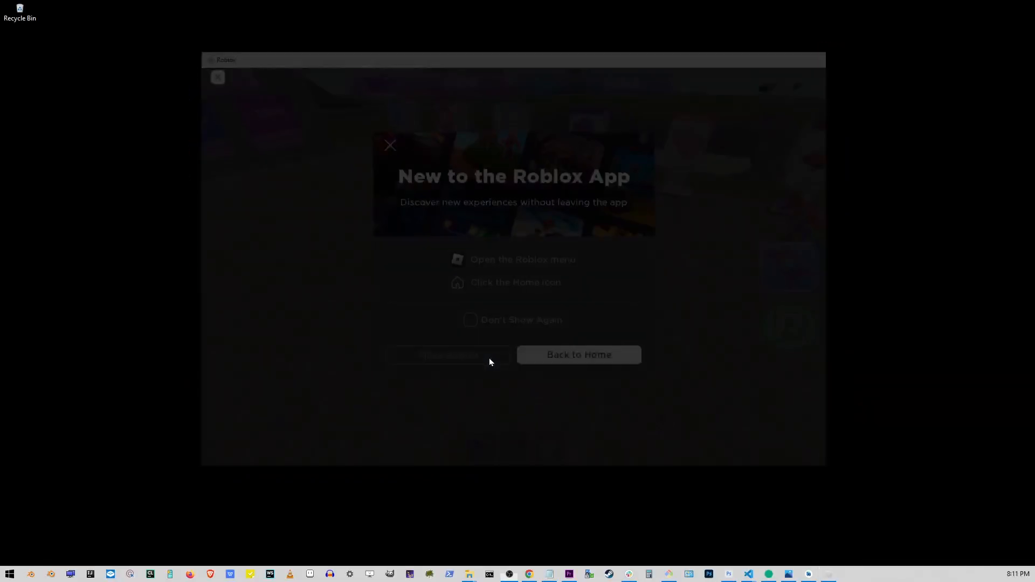
{"action": "left_click", "coordinate": [218, 76]}
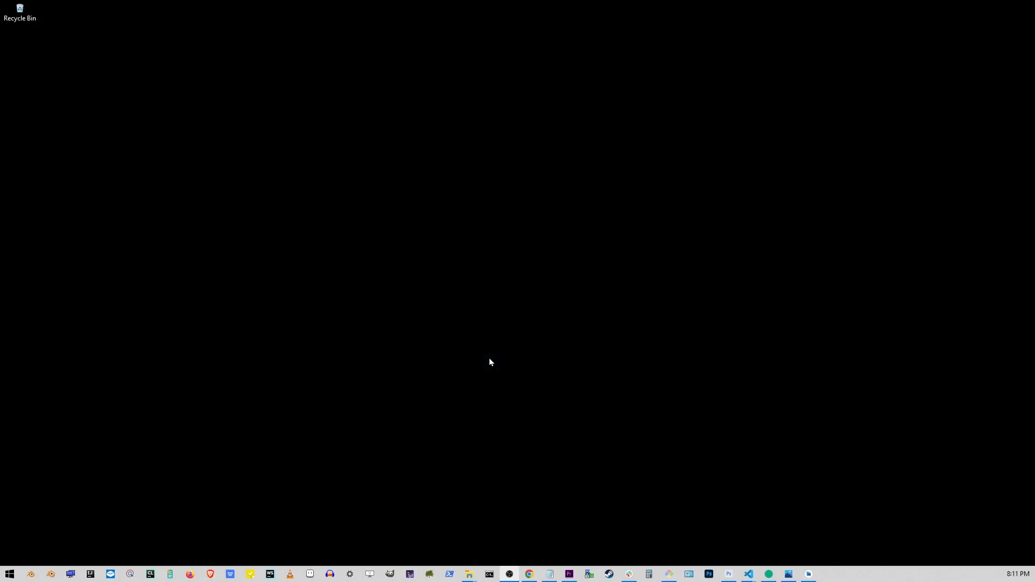
{"action": "mouse_move", "coordinate": [33, 525]}
{"action": "type", "text": "u"}
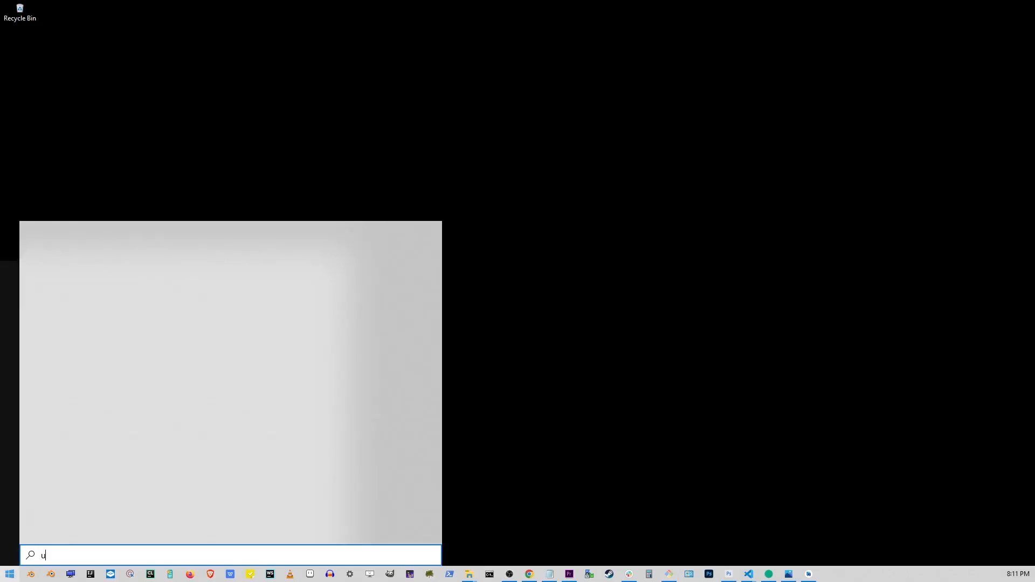
Search 'uninstall' from the Start menu to reach Add or remove programs.
{"action": "type", "text": "ninstall"}
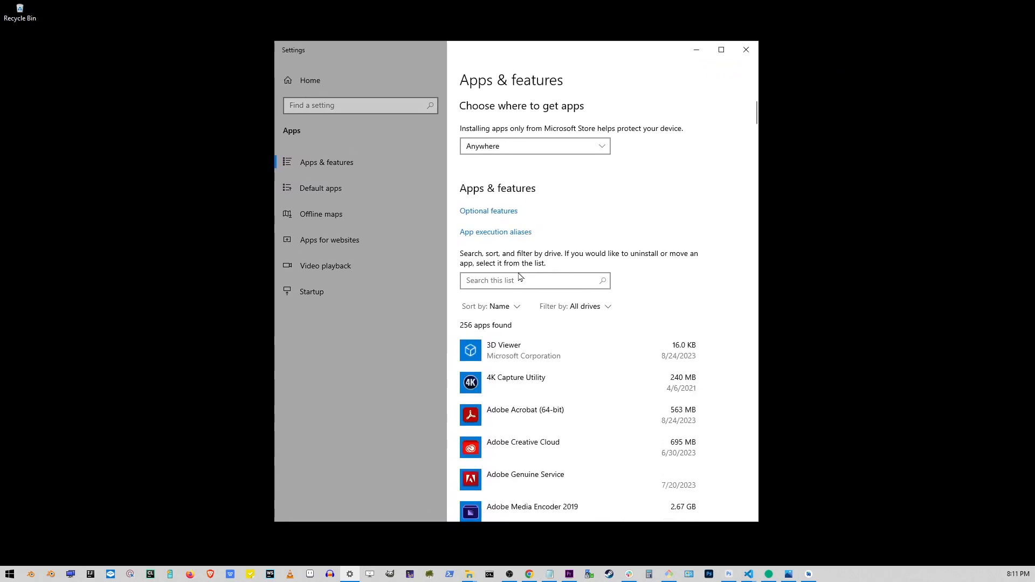
Filter the apps list with 'roblox' and select the Roblox Player entry.
{"action": "type", "text": "roblox"}
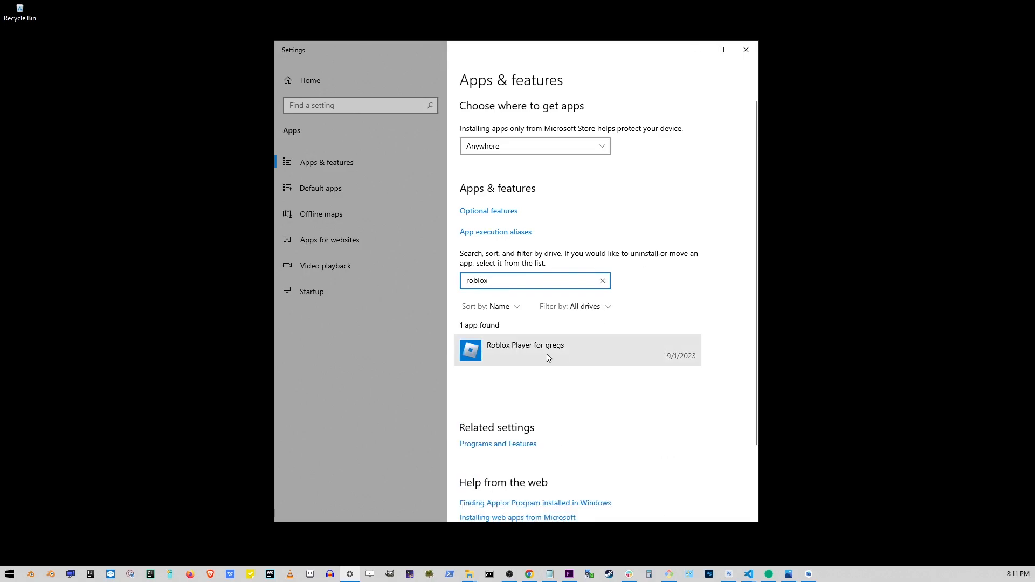
{"action": "left_click", "coordinate": [672, 385]}
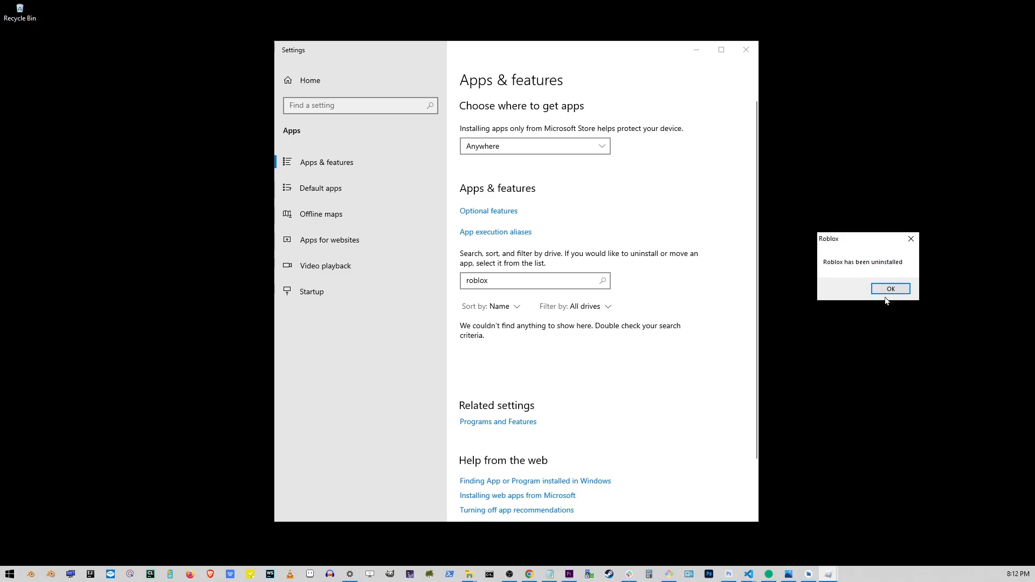
Click OK on the 'Roblox has been uninstalled' confirmation.
{"action": "left_click", "coordinate": [891, 288]}
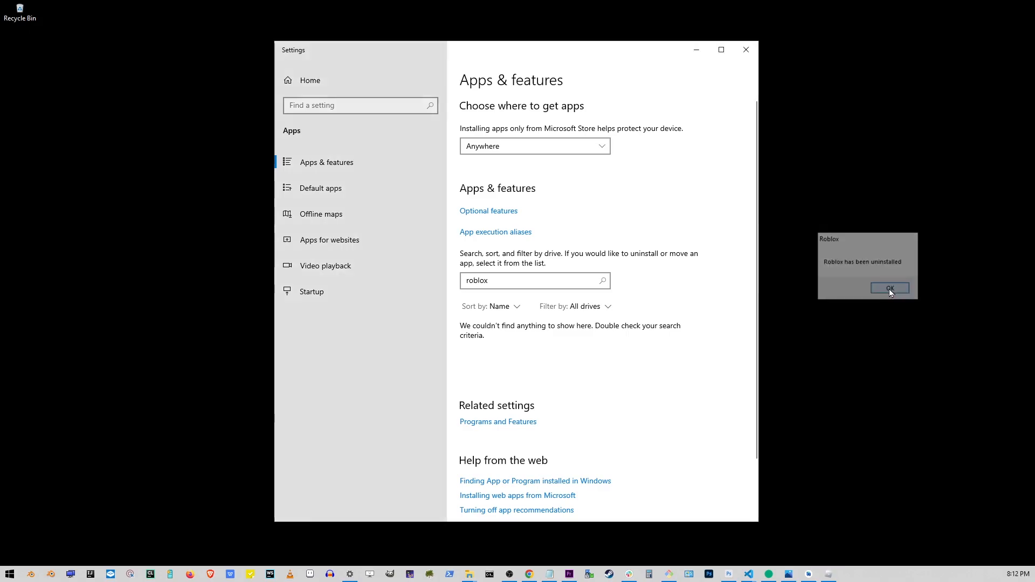